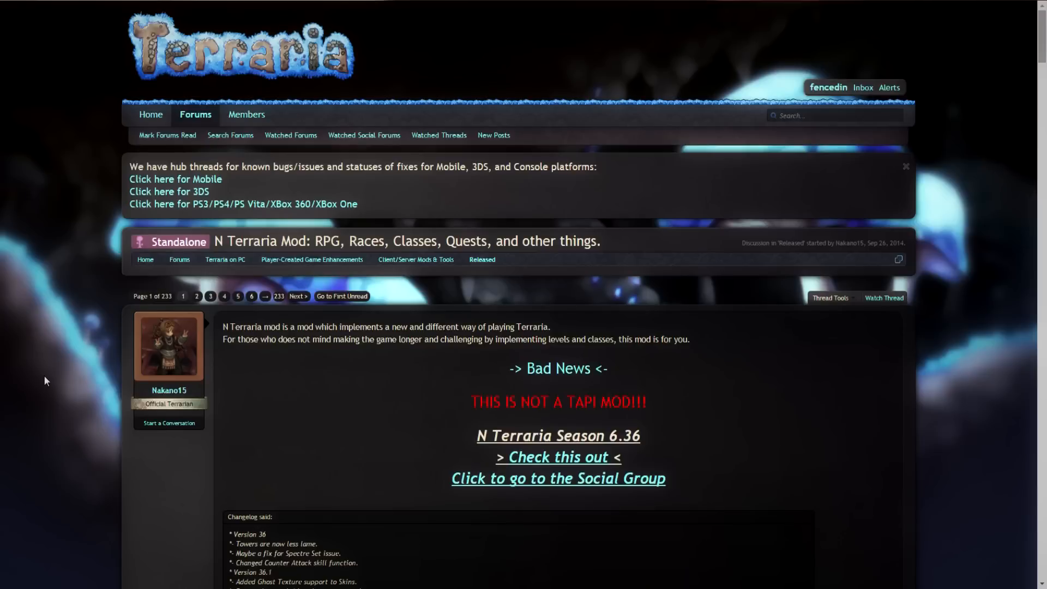
mouse_move(524, 6)
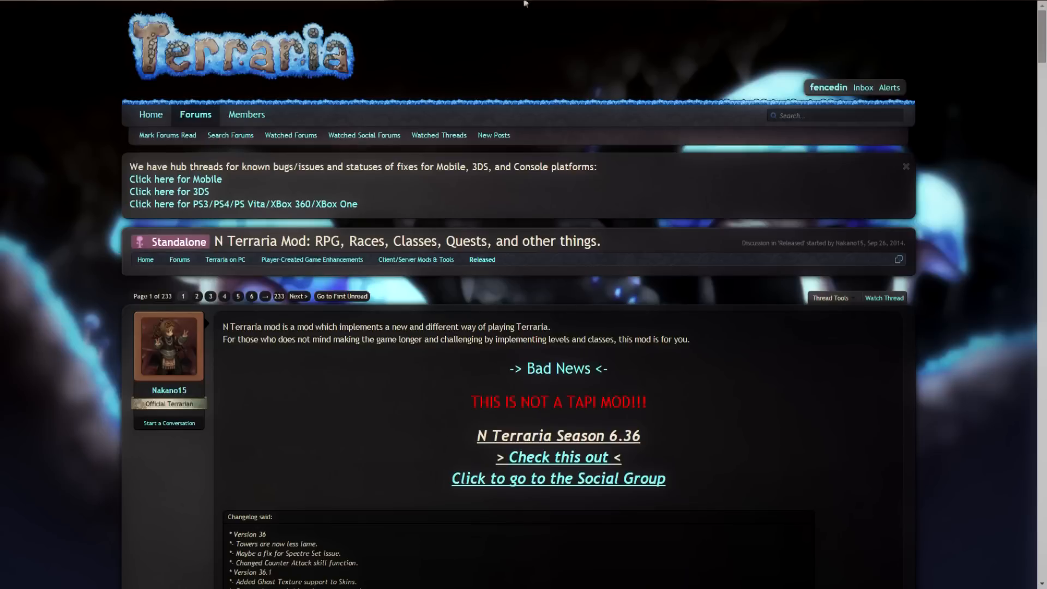
Step: Scroll the N Terraria thread down to the Non Adf.ly download link and FAQ
scroll(down, 3)
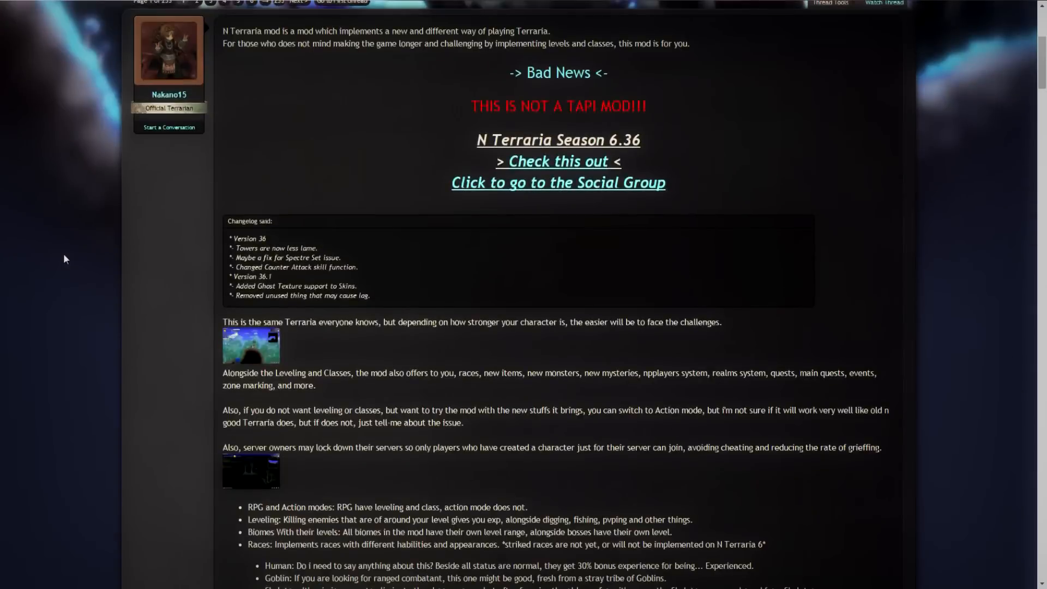
scroll(down, 3)
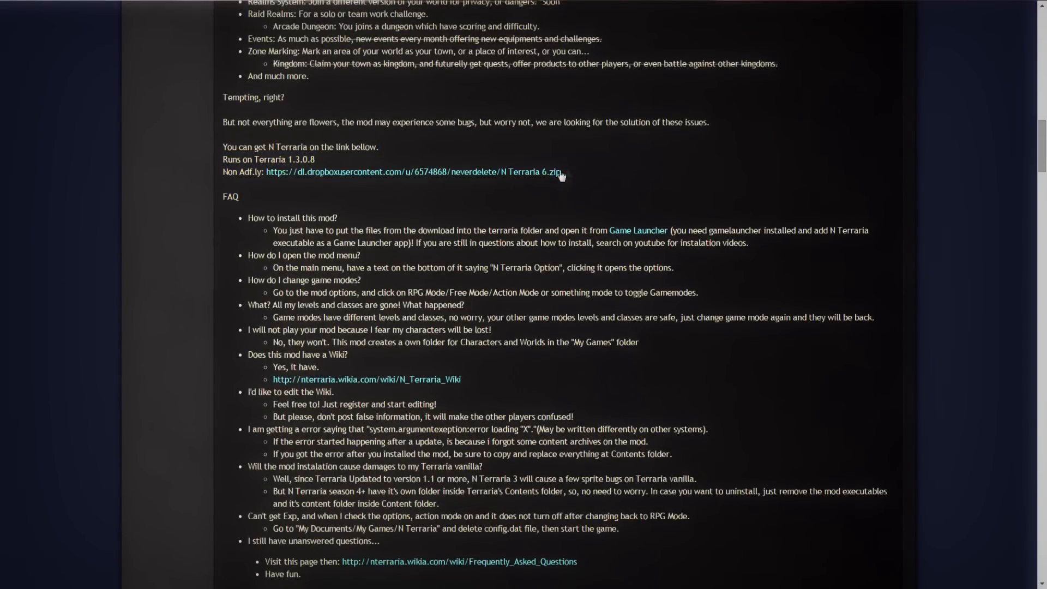
mouse_move(478, 169)
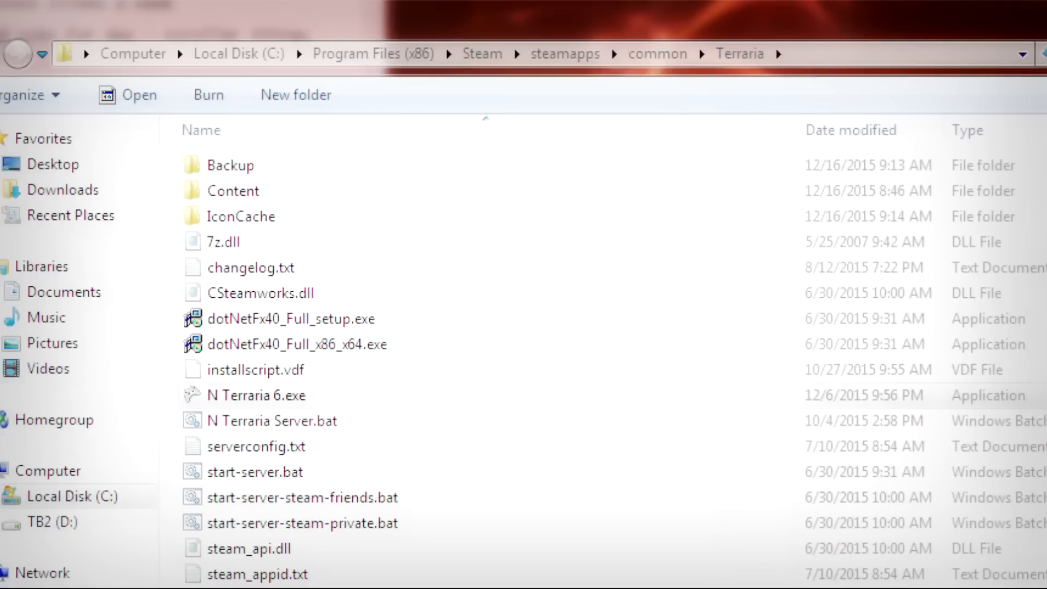
mouse_move(726, 185)
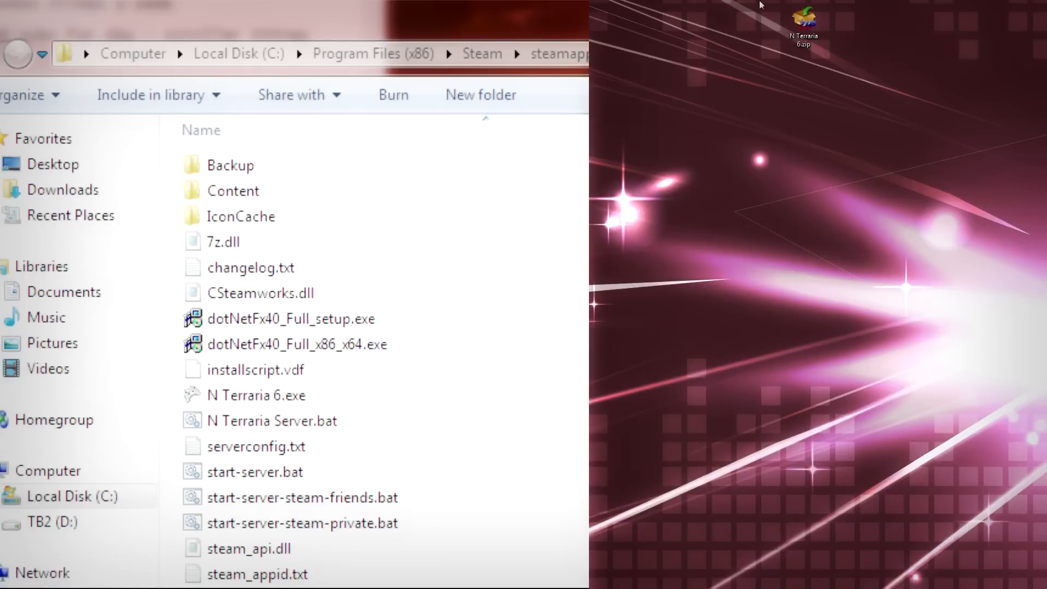
Step: Open N Terraria 6.zip and select N Terraria 6.exe in the Terraria folder
double_click(804, 17)
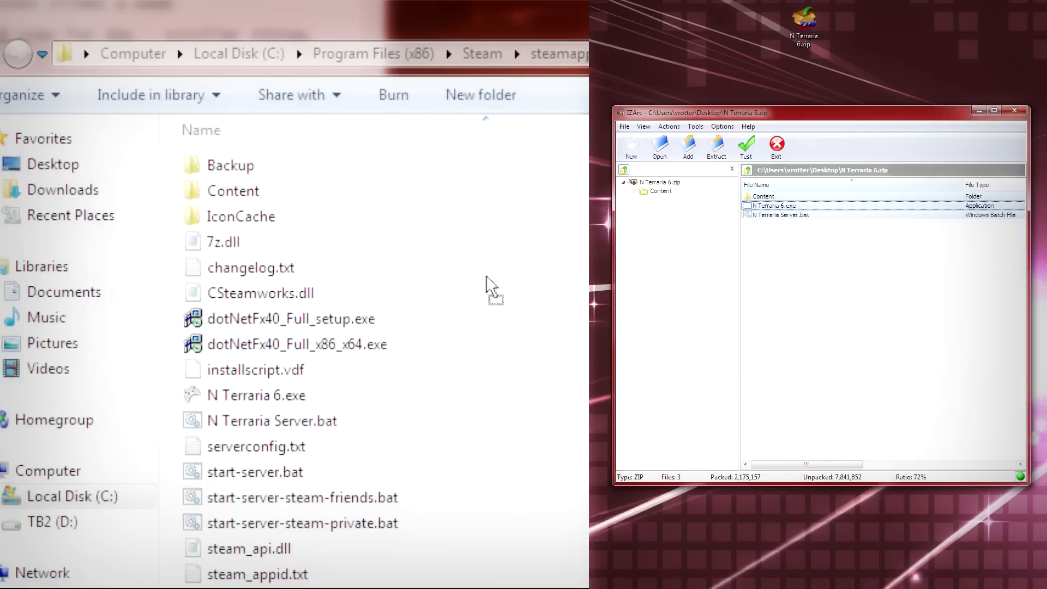
mouse_move(500, 264)
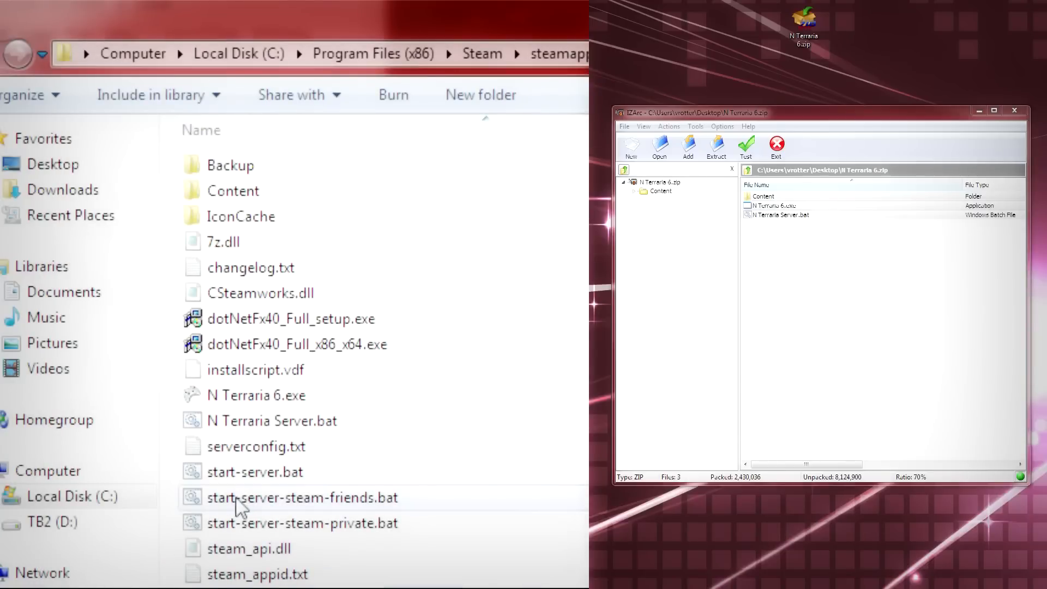
mouse_move(280, 395)
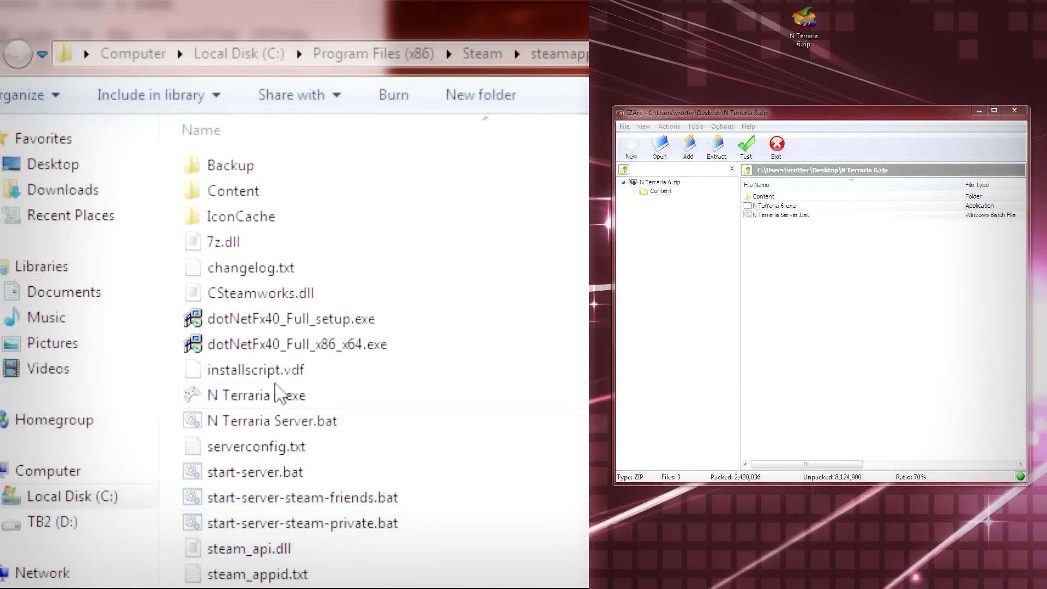
click(255, 394)
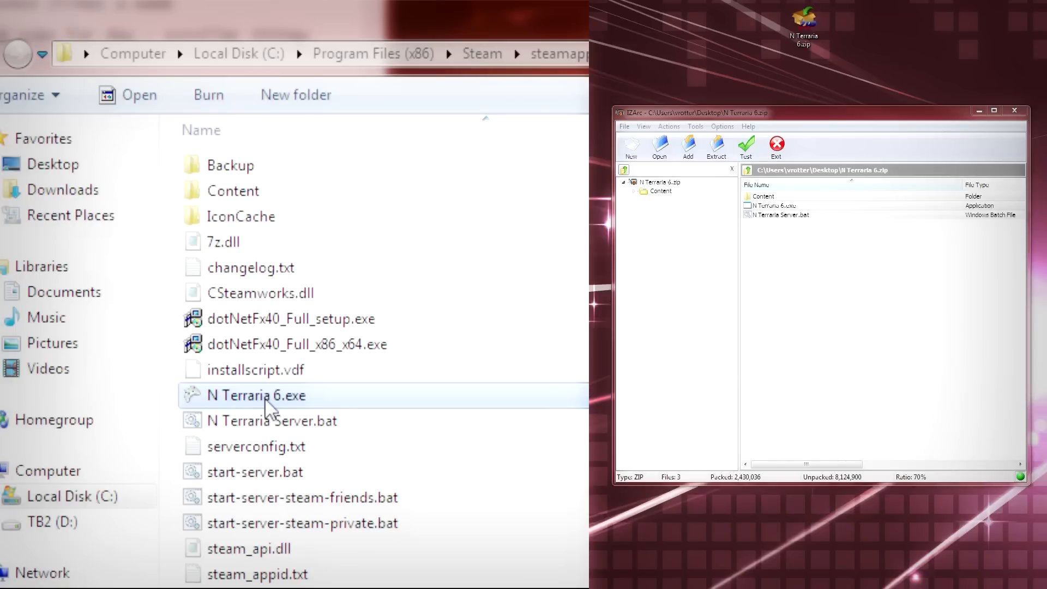
Step: Launch N Terraria 6.exe from the Terraria folder to reach the title menu
double_click(255, 395)
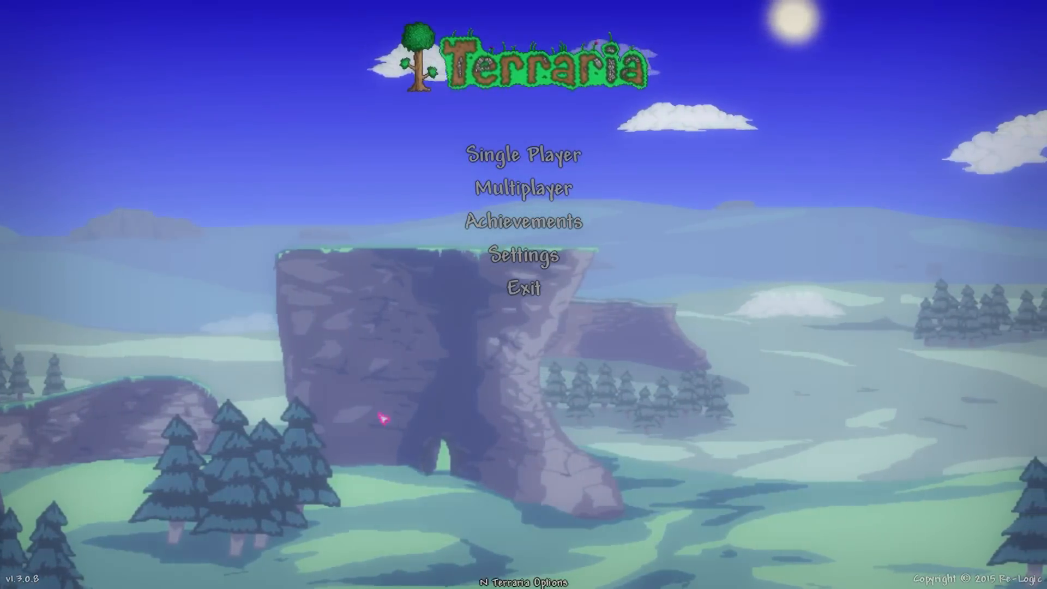
Step: Start a new single-player character and begin cycling through races
click(521, 155)
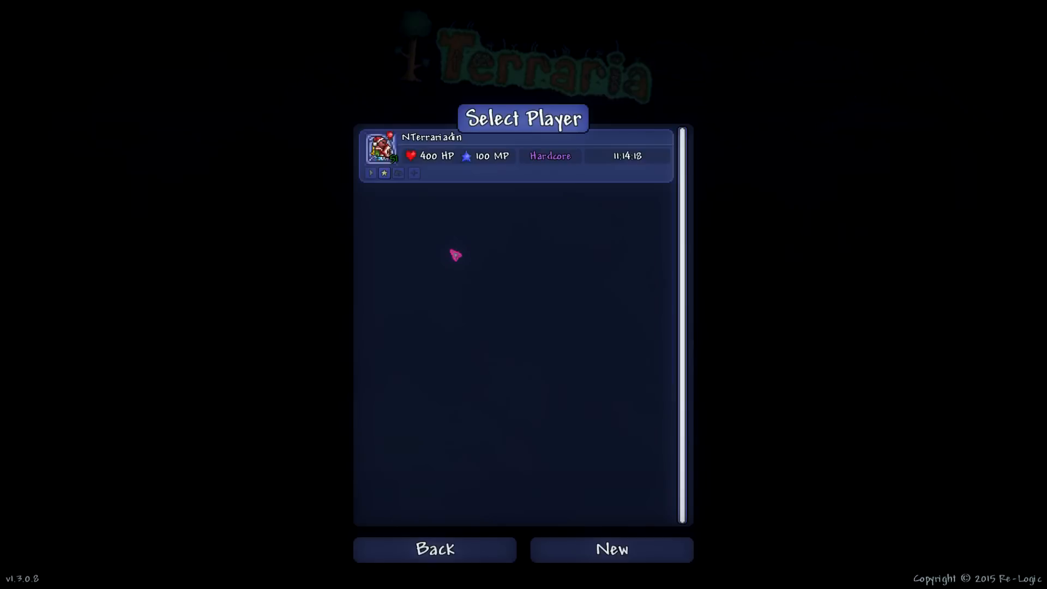
mouse_move(609, 549)
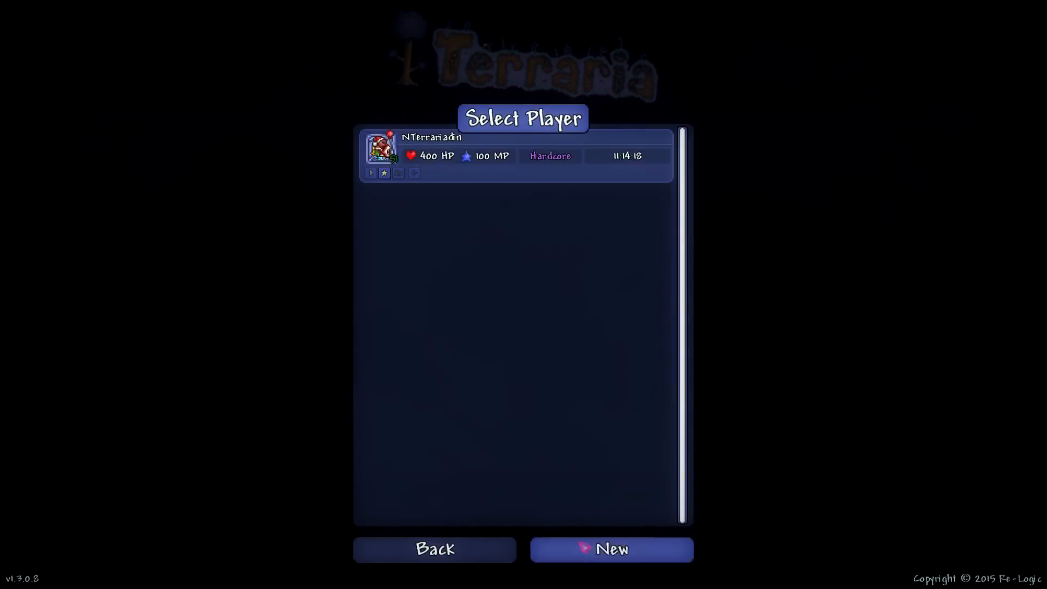
click(610, 550)
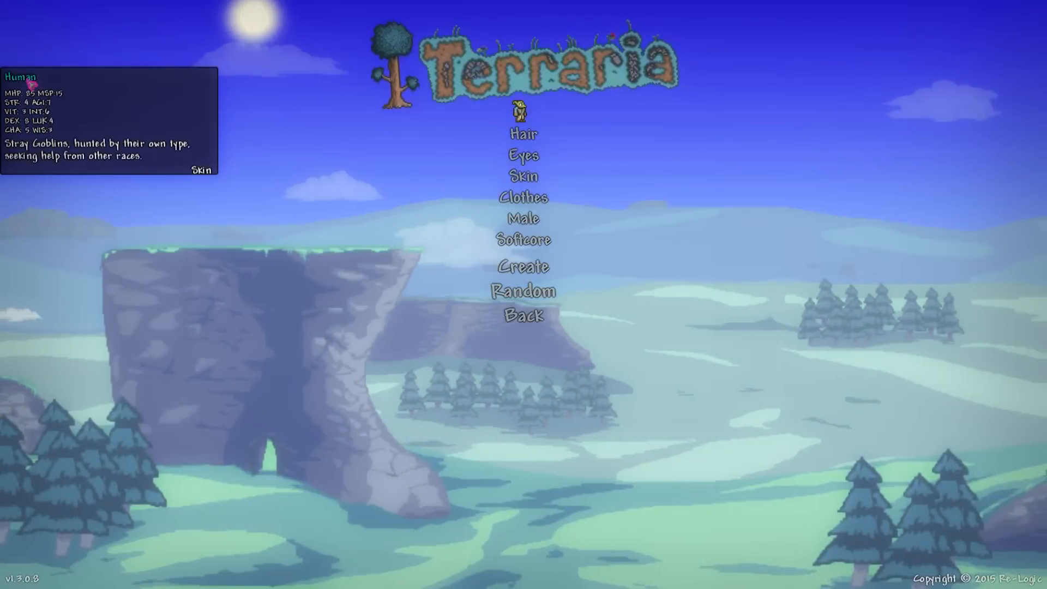
click(524, 292)
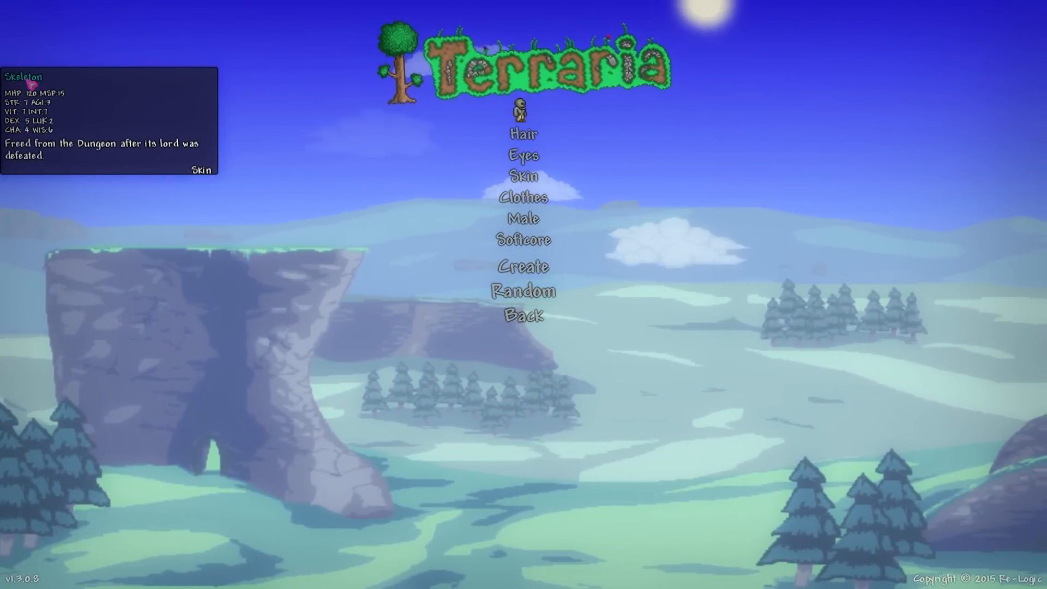
click(524, 176)
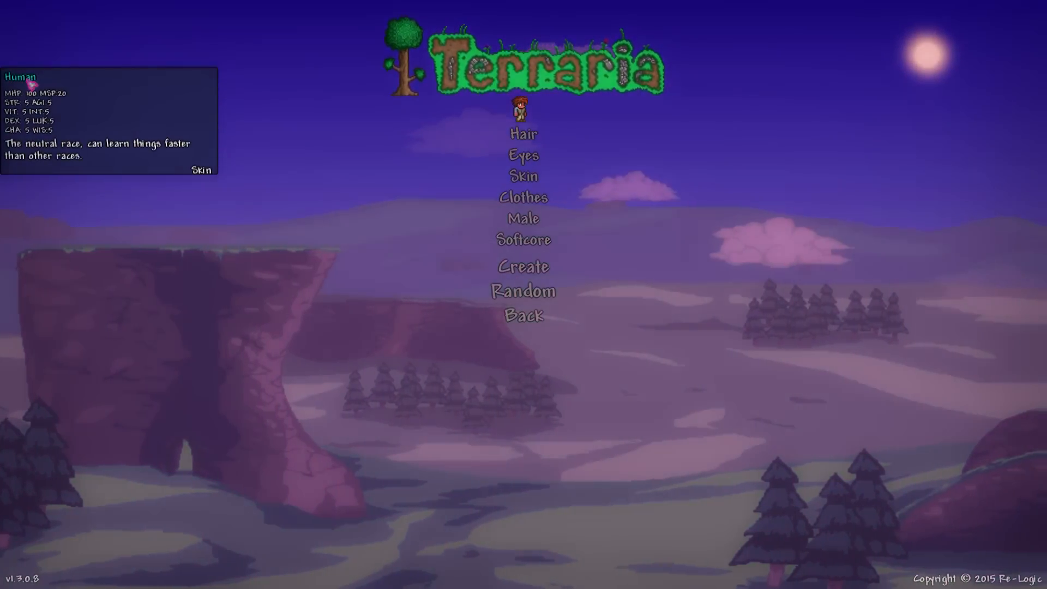
Step: Pick a non-human race and confirm the character name 'f'
click(524, 291)
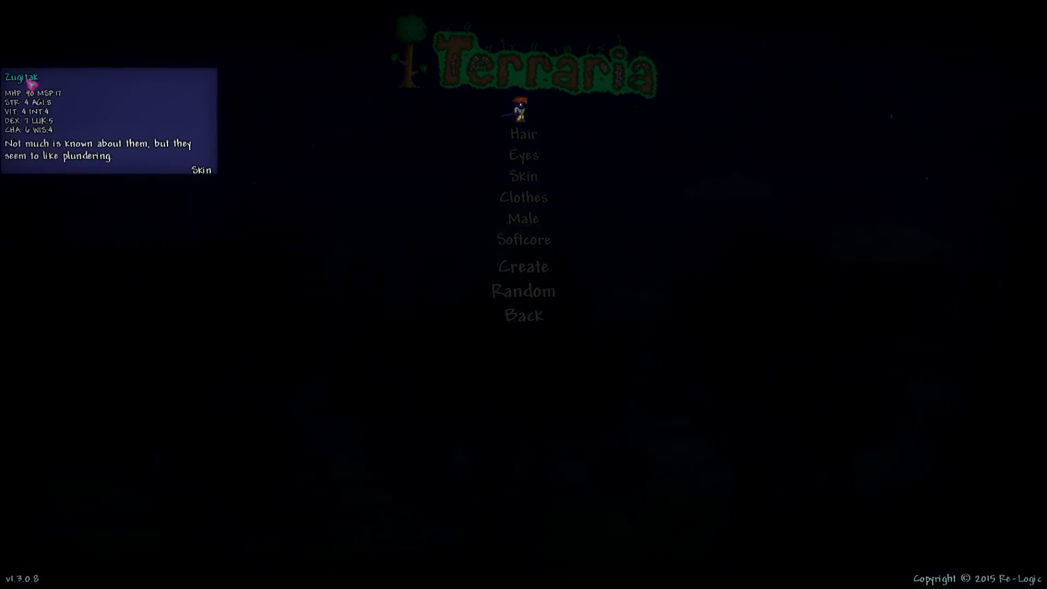
click(523, 266)
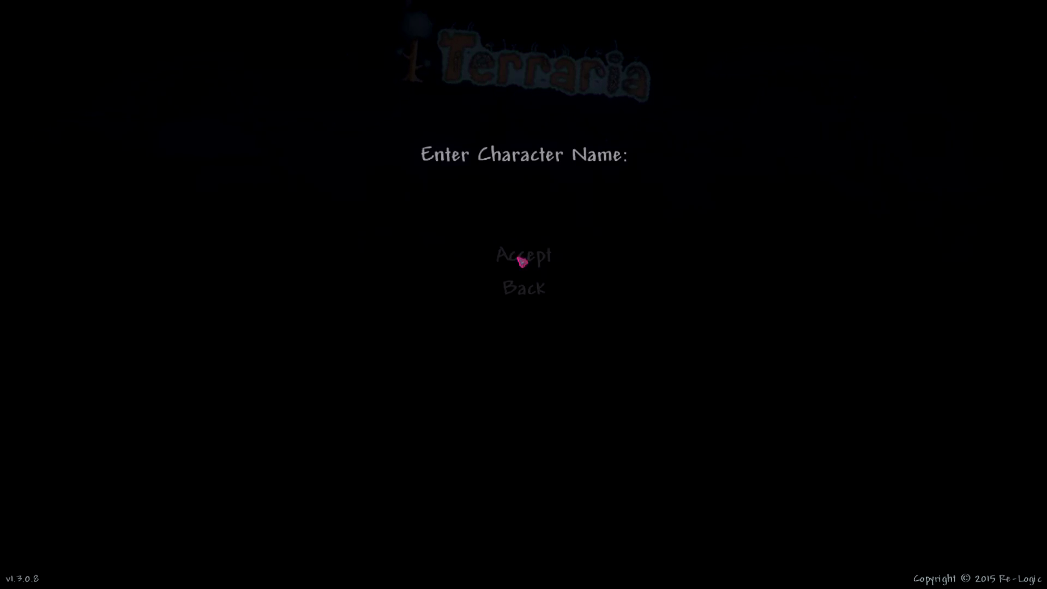
text(f)
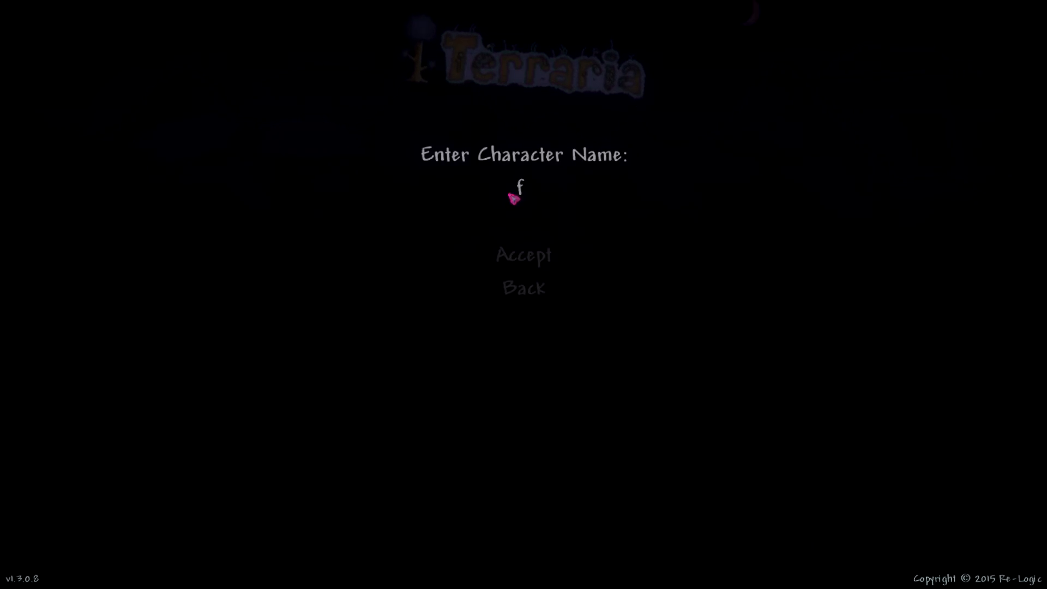
click(523, 254)
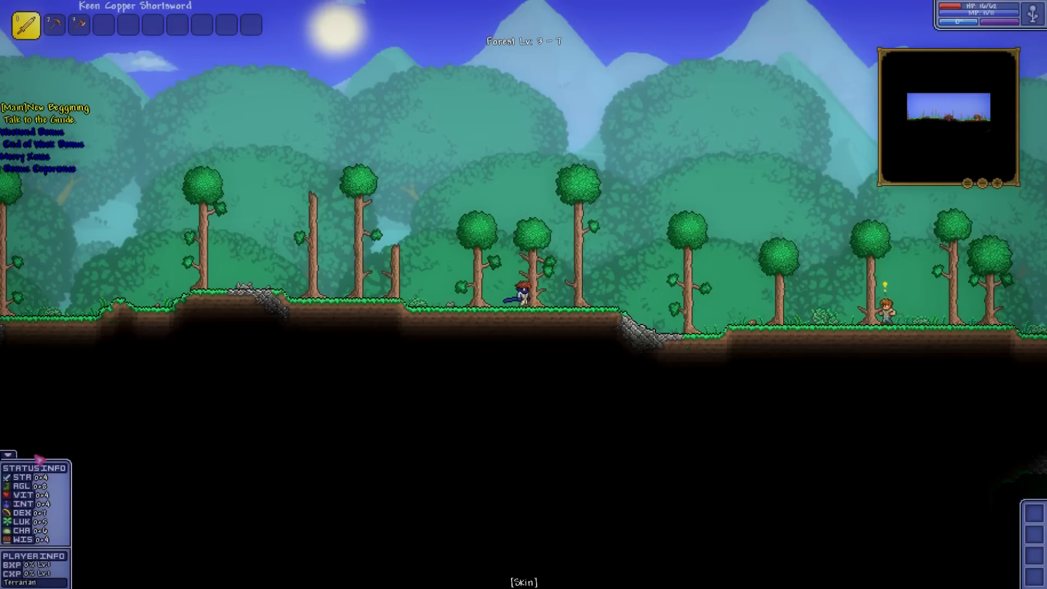
Step: View the Status and Class tabs, then open the New Beggining quest details
click(9, 453)
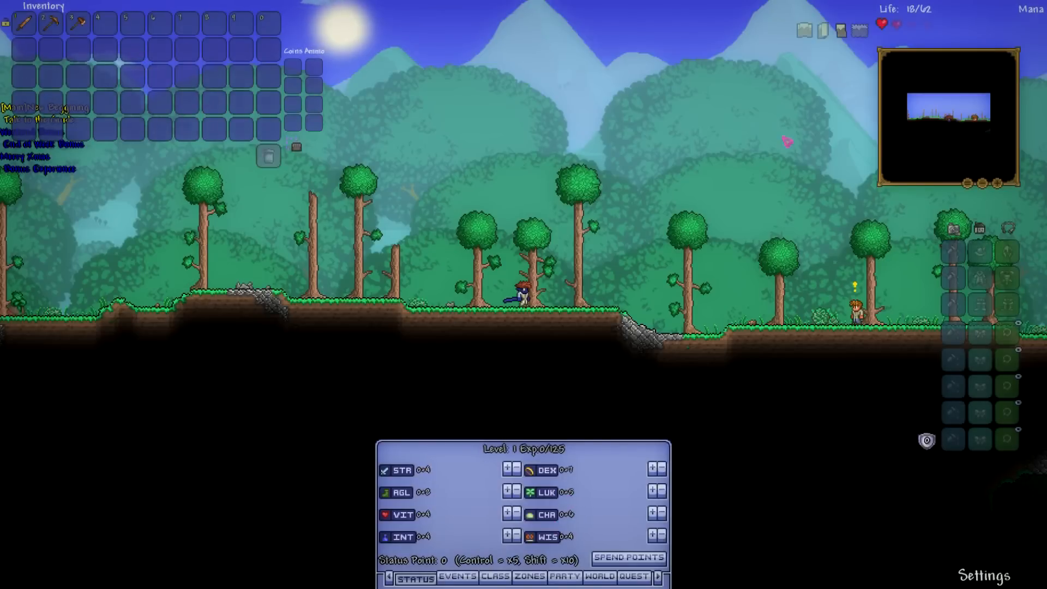
mouse_move(443, 500)
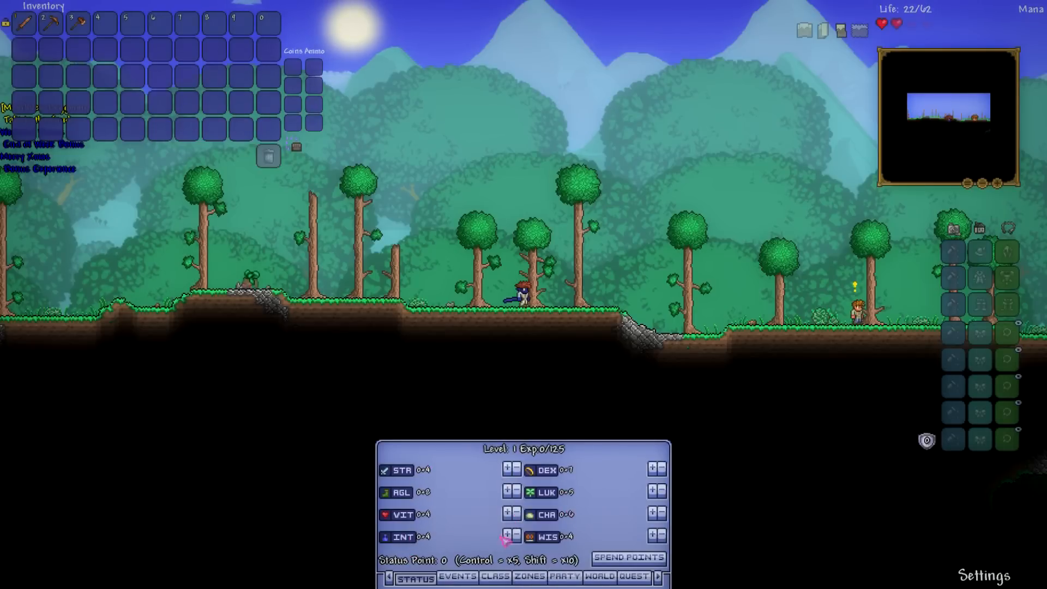
click(496, 577)
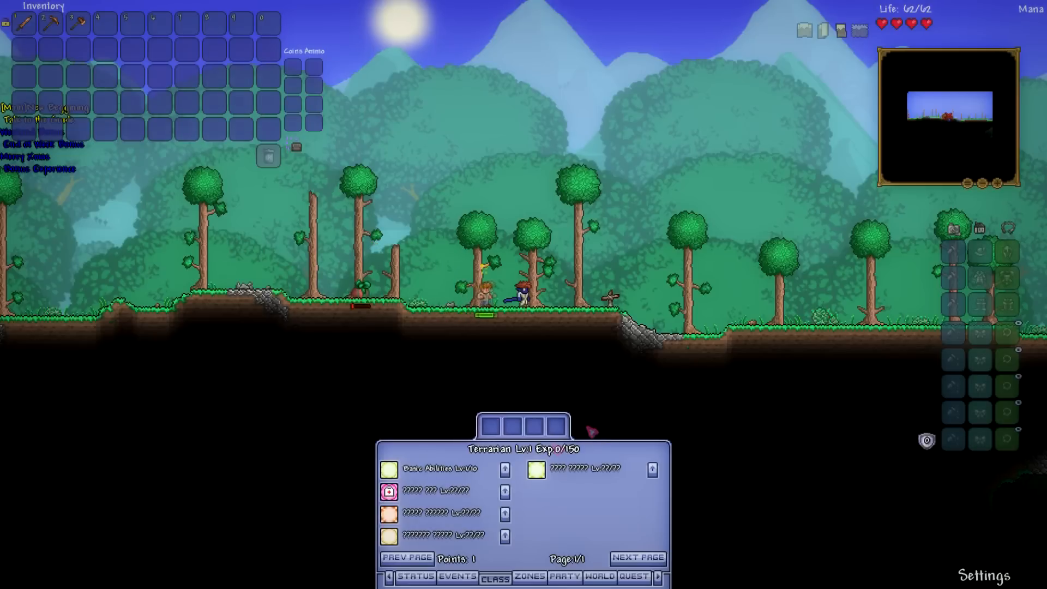
click(635, 577)
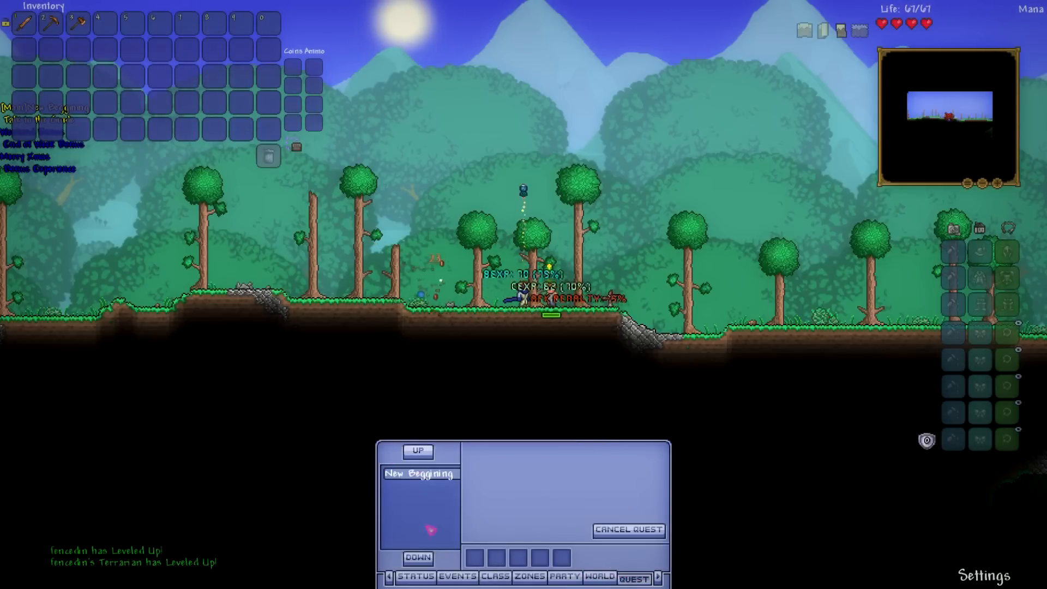
click(420, 474)
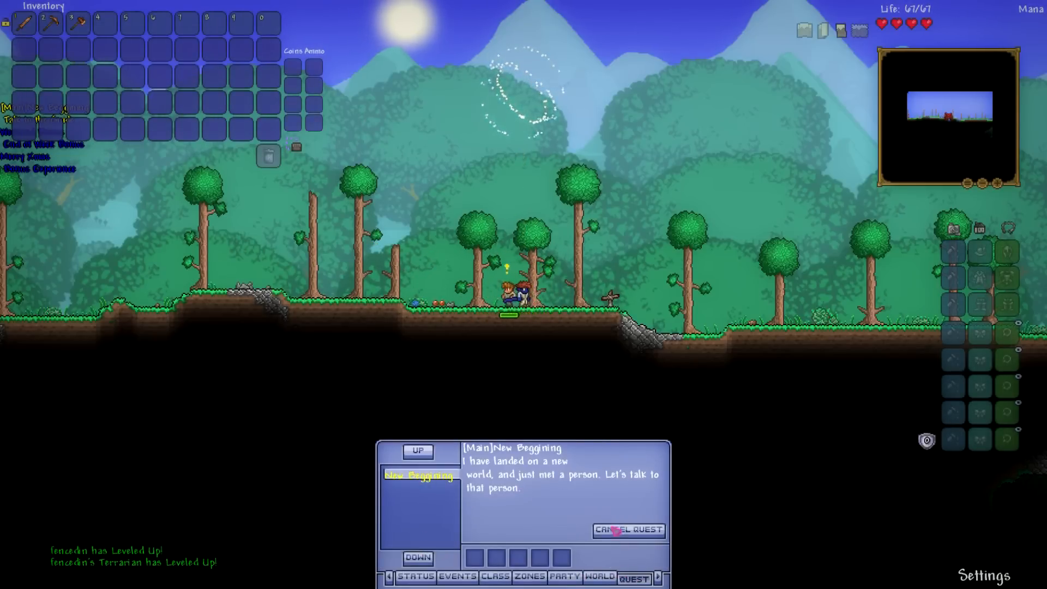